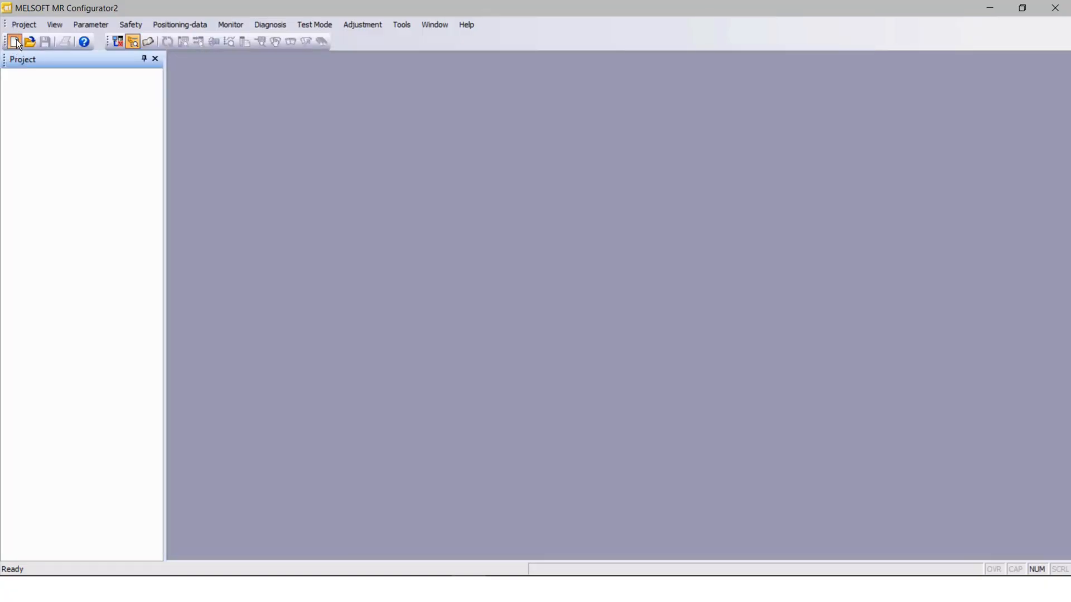
- Create a new project for model MR-J5W3-G-N1 over USB, reading parameters from the amplifier
{"action": "left_click", "coordinate": [18, 41]}
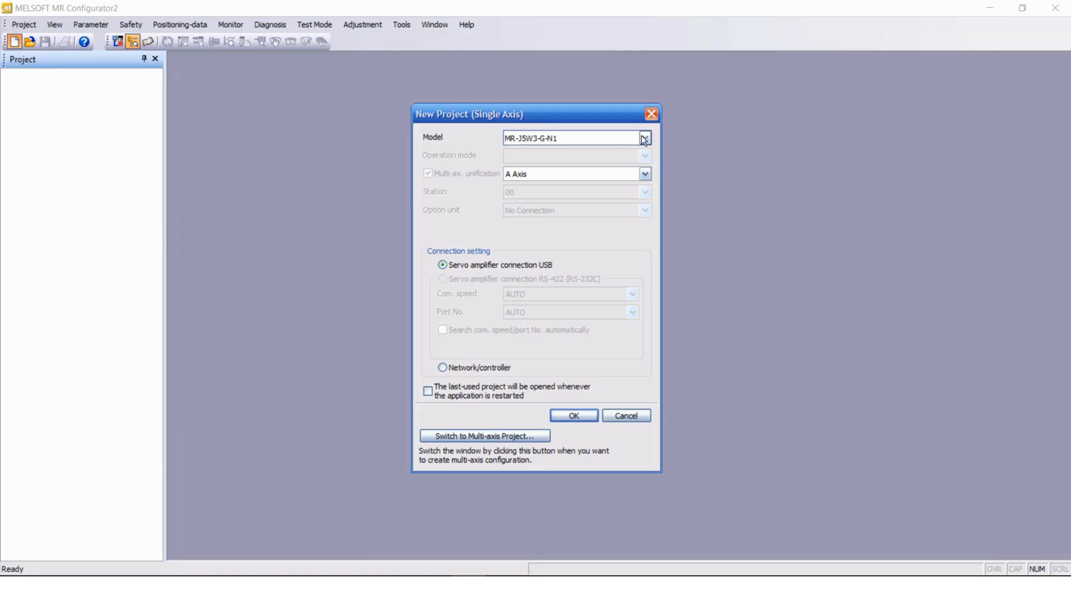
{"action": "left_click", "coordinate": [644, 138]}
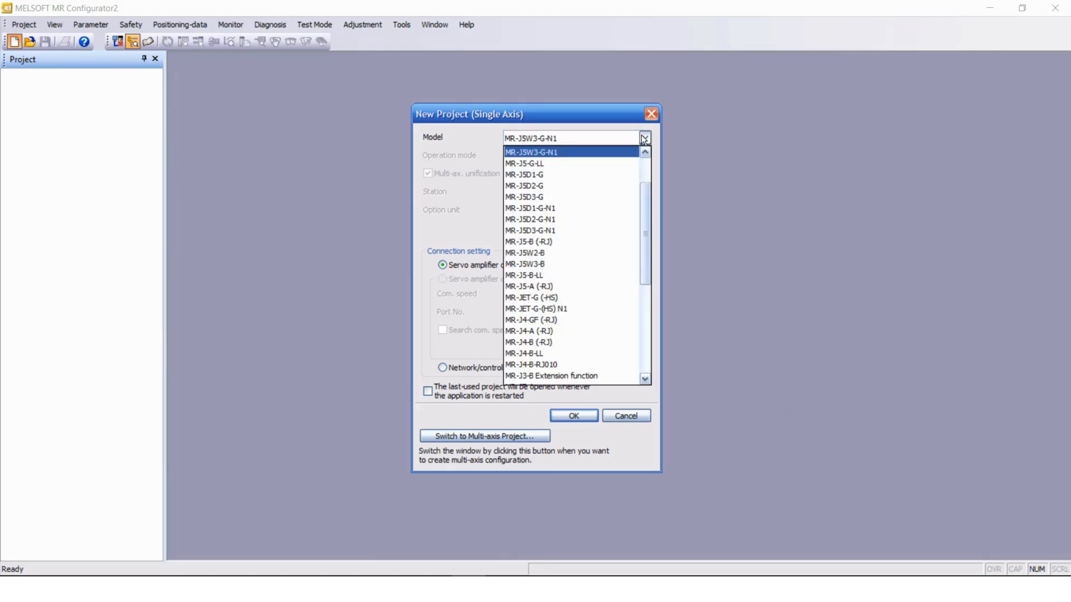
{"action": "mouse_move", "coordinate": [556, 163]}
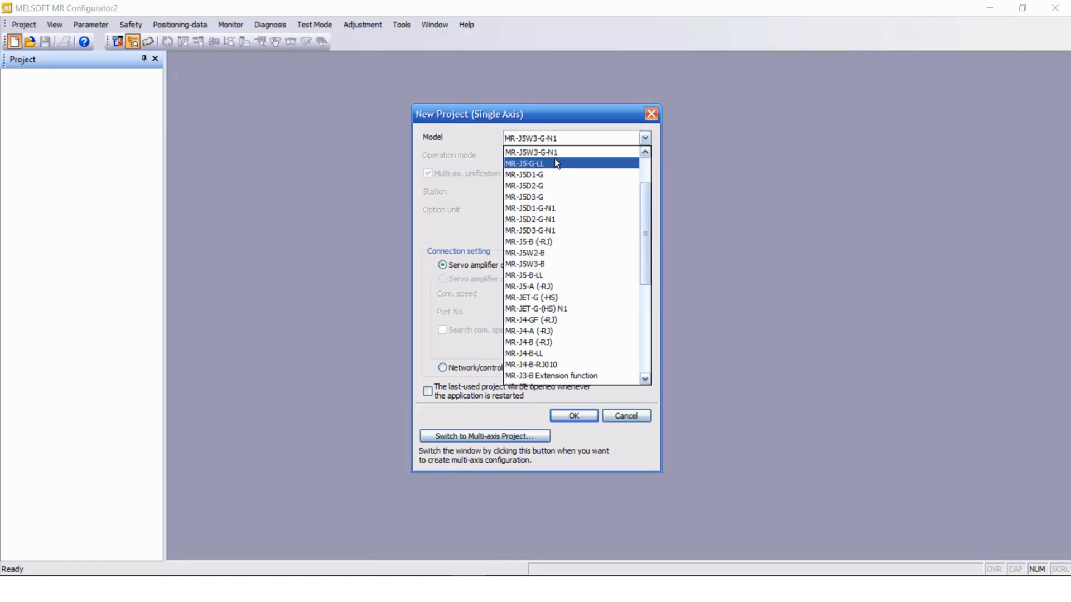
{"action": "mouse_move", "coordinate": [539, 159]}
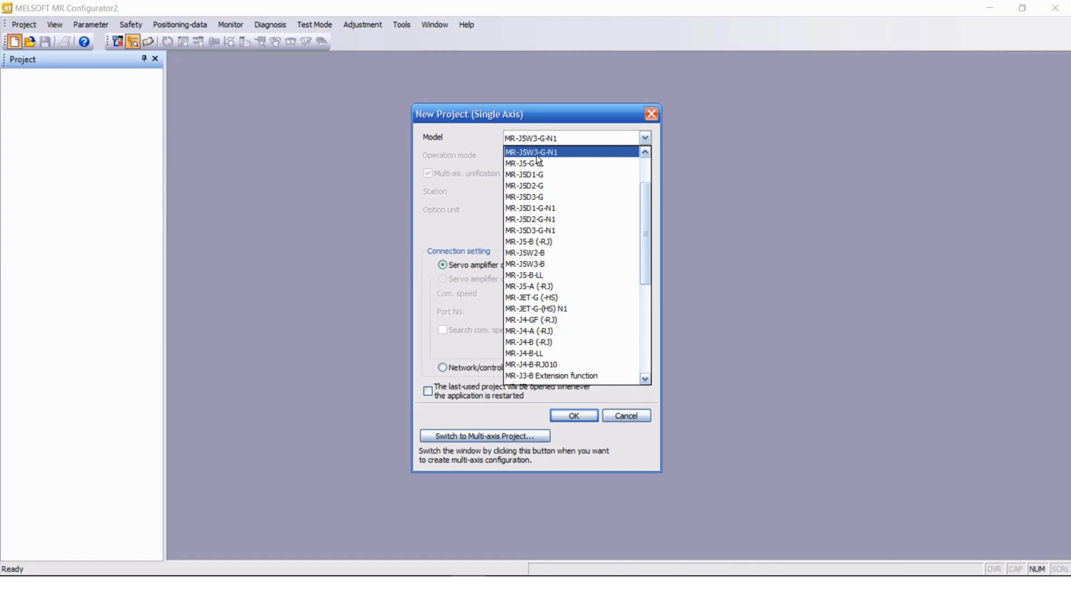
{"action": "left_click", "coordinate": [534, 152]}
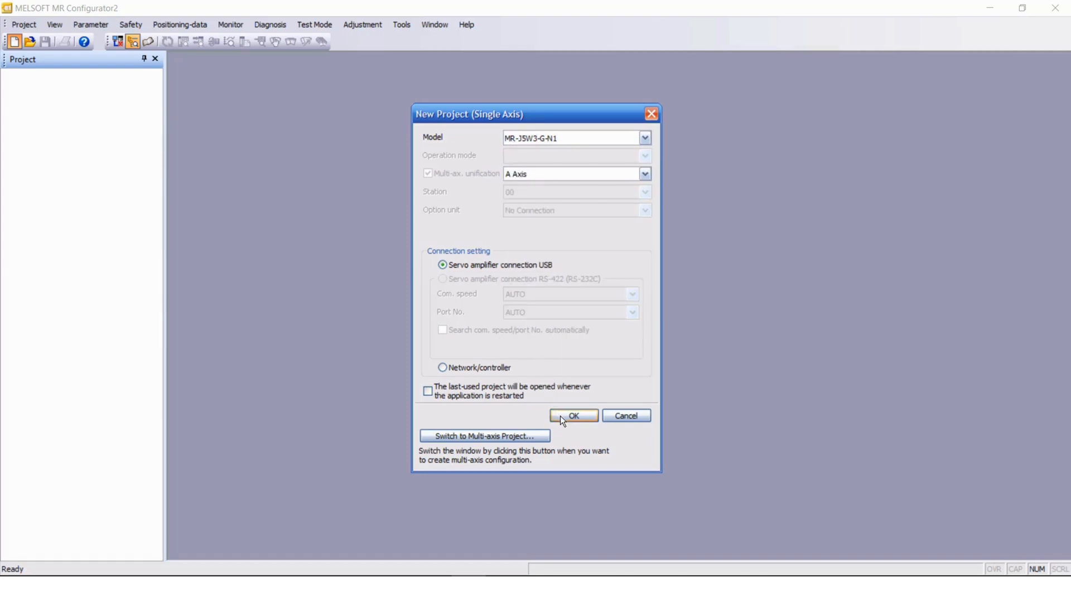
{"action": "left_click", "coordinate": [573, 416]}
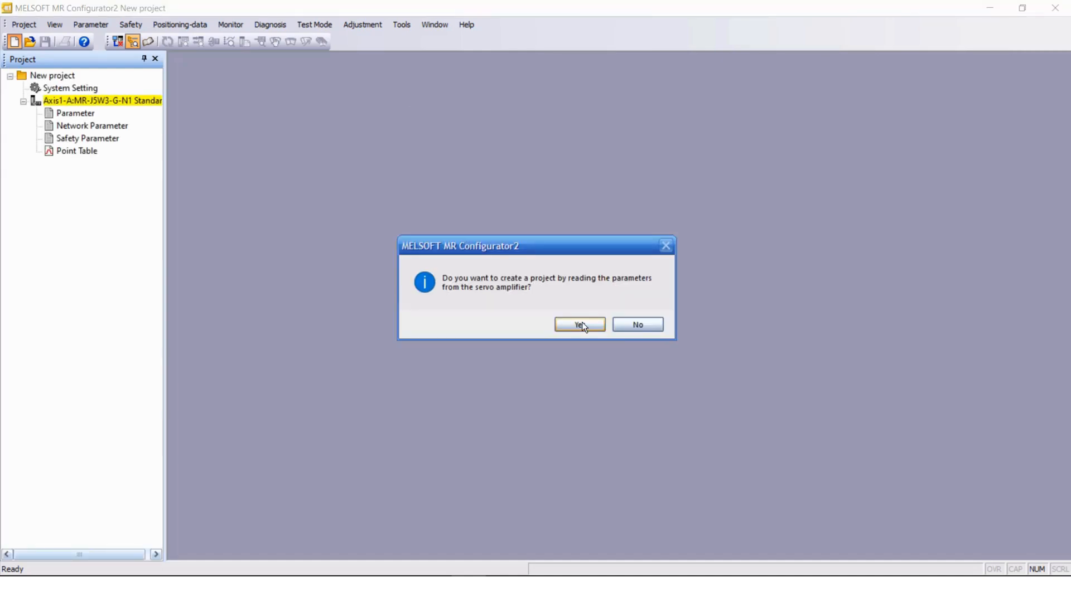
{"action": "left_click", "coordinate": [580, 325]}
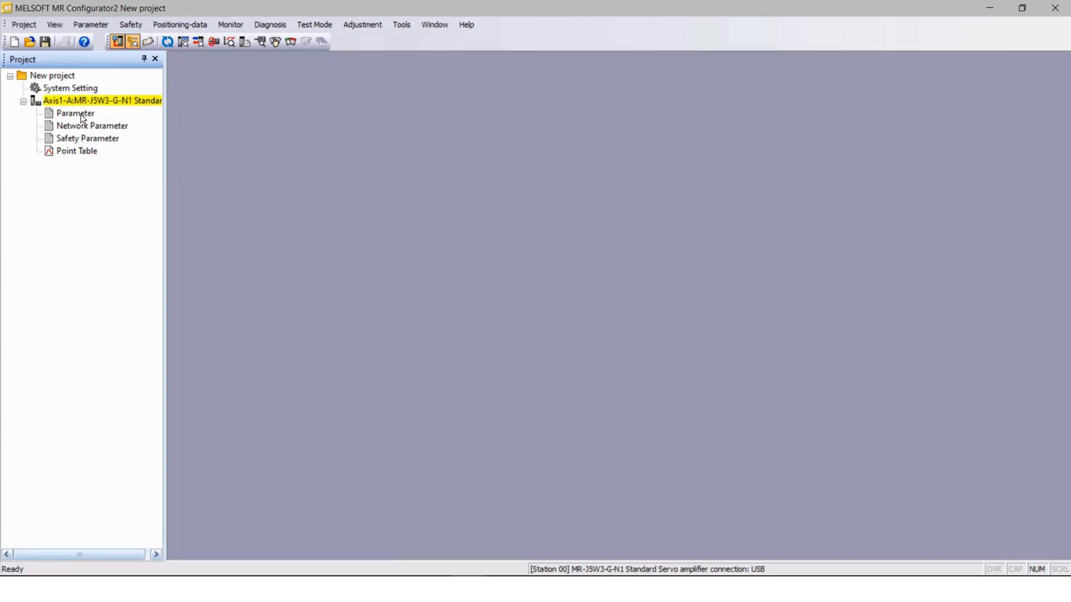
- In Axis1-A's parameter settings, edit Network parameter PN13 to 0000 0800
{"action": "double_click", "coordinate": [74, 114]}
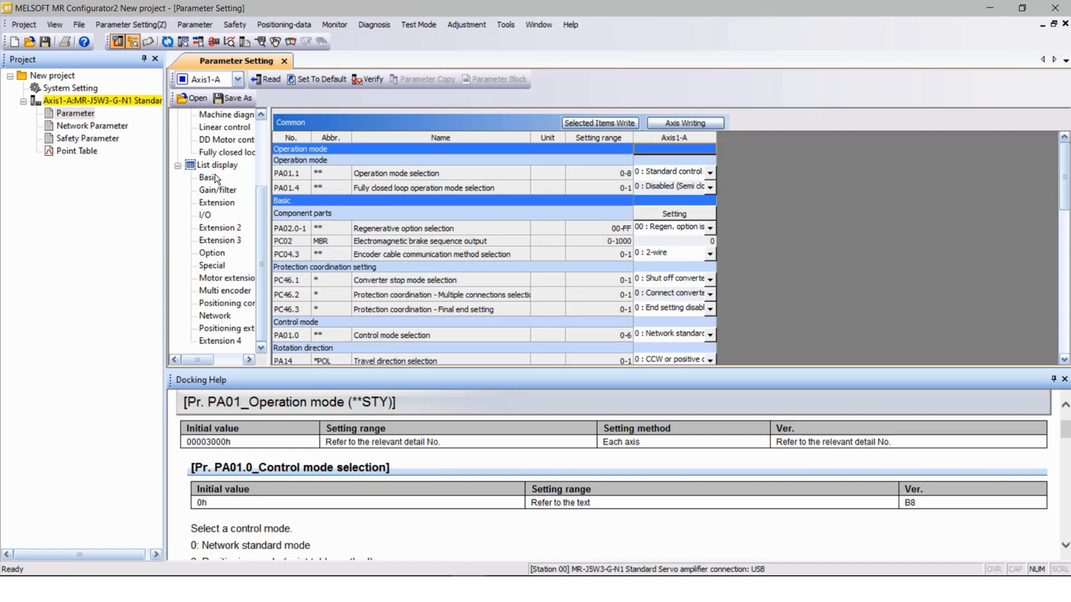
{"action": "mouse_move", "coordinate": [219, 321]}
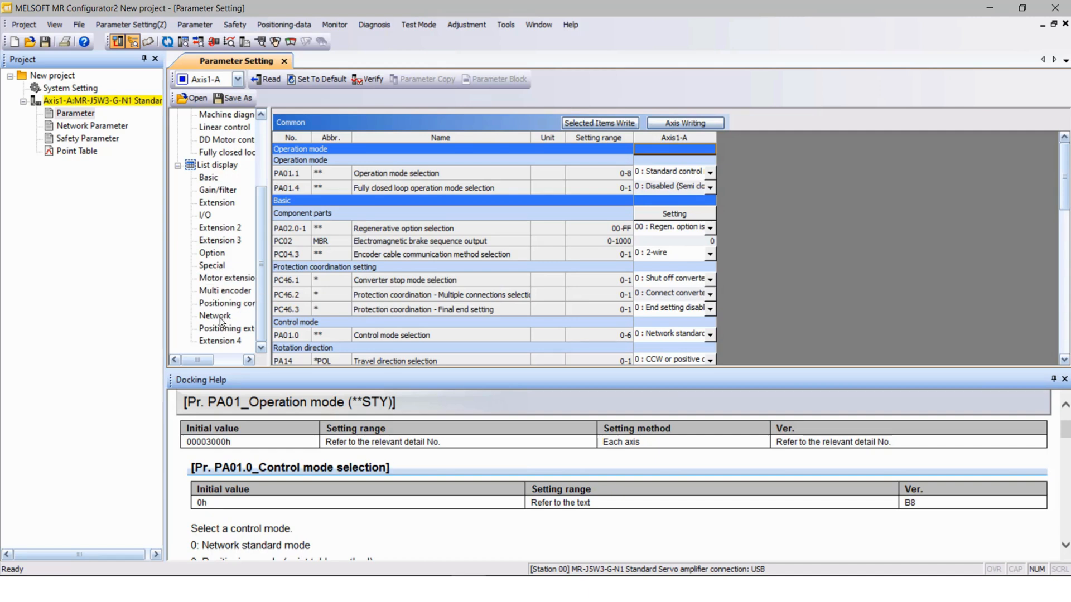
{"action": "left_click", "coordinate": [214, 316]}
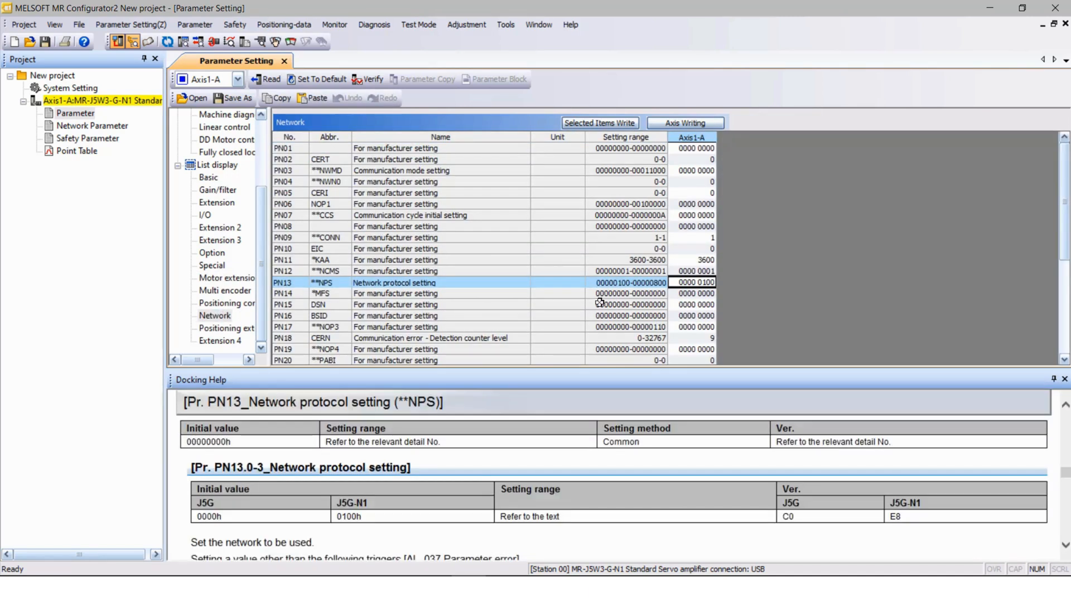
{"action": "double_click", "coordinate": [694, 282]}
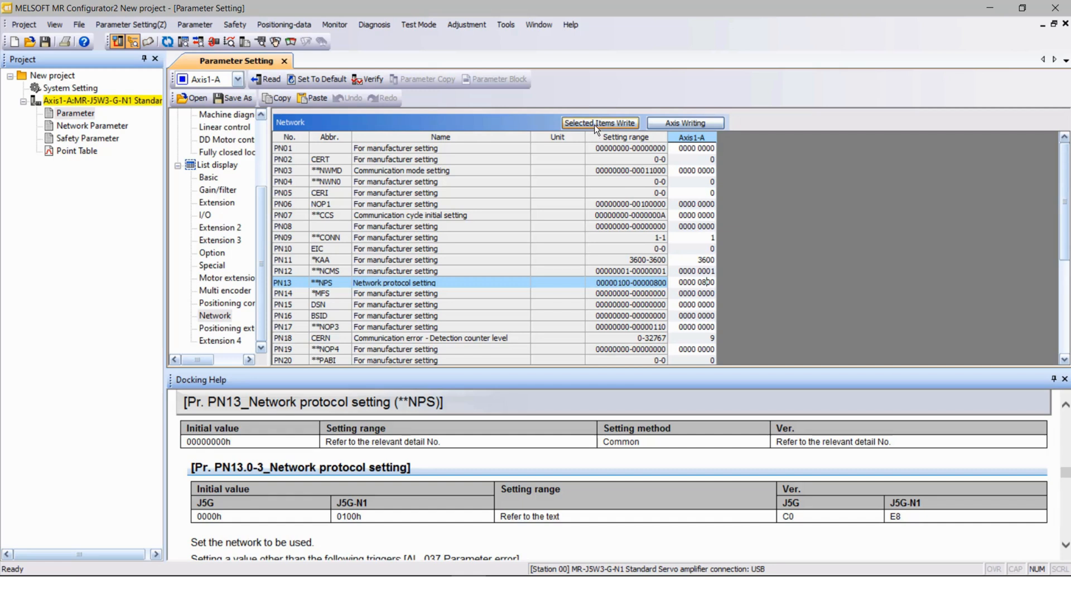
- Write the changed PN13 value to the amplifier and complete a software reset
{"action": "left_click", "coordinate": [599, 123]}
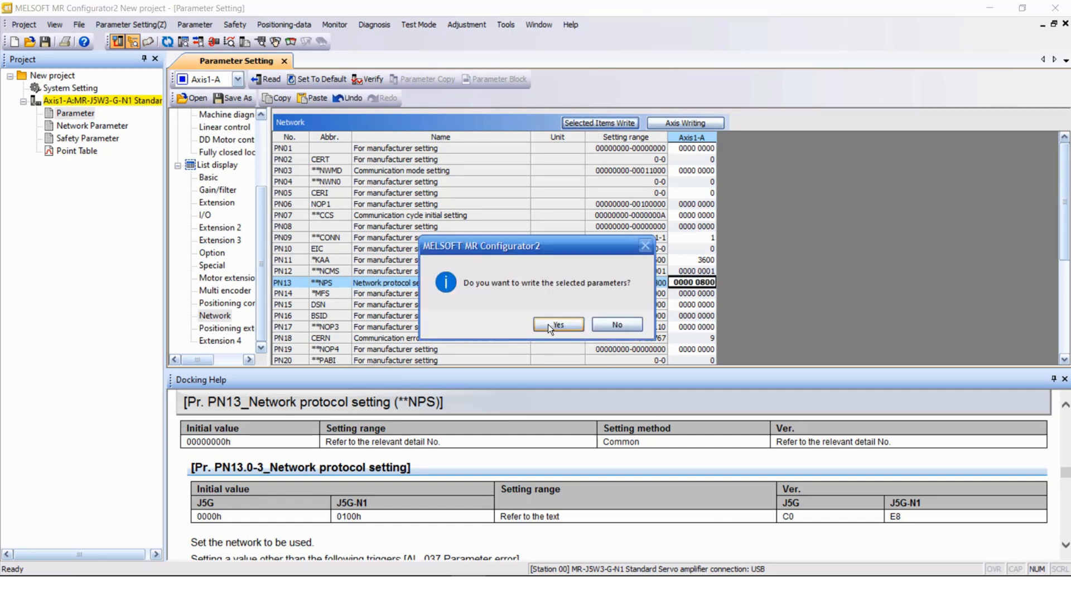
{"action": "left_click", "coordinate": [558, 325]}
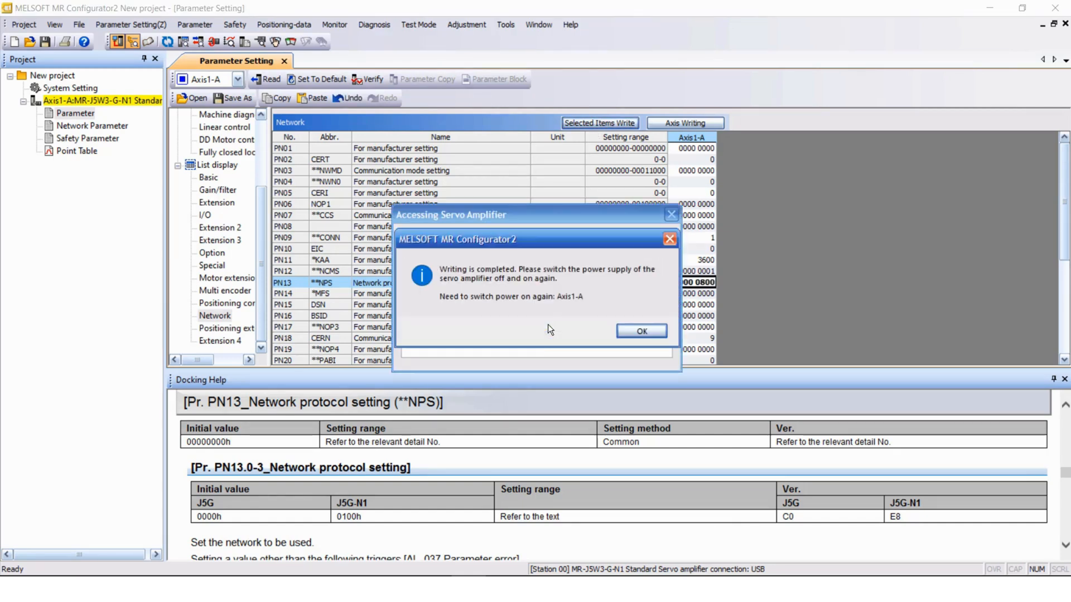
{"action": "left_click", "coordinate": [641, 331]}
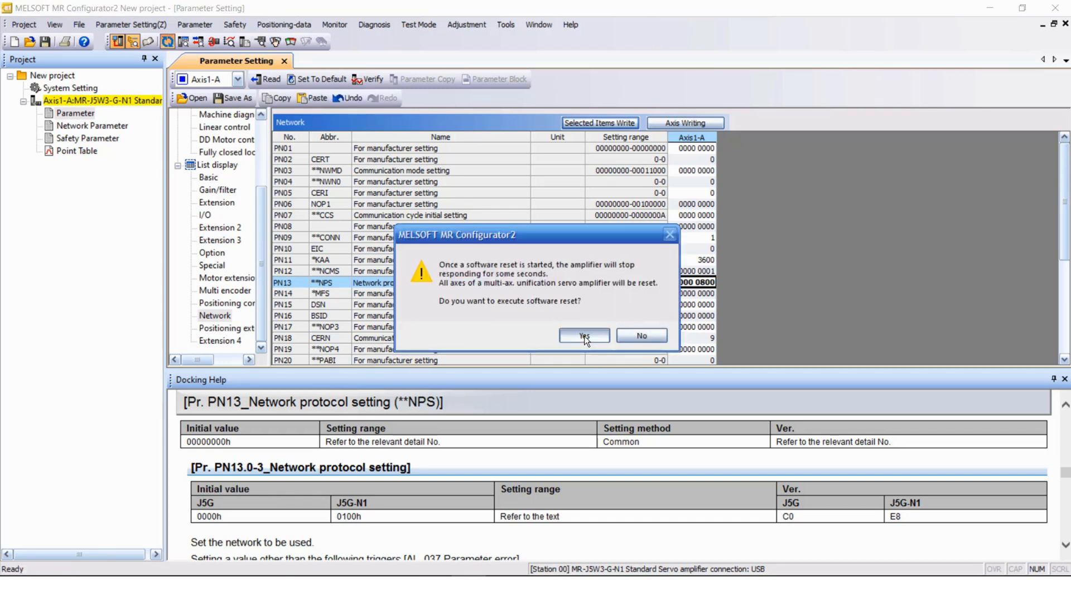
{"action": "left_click", "coordinate": [584, 335]}
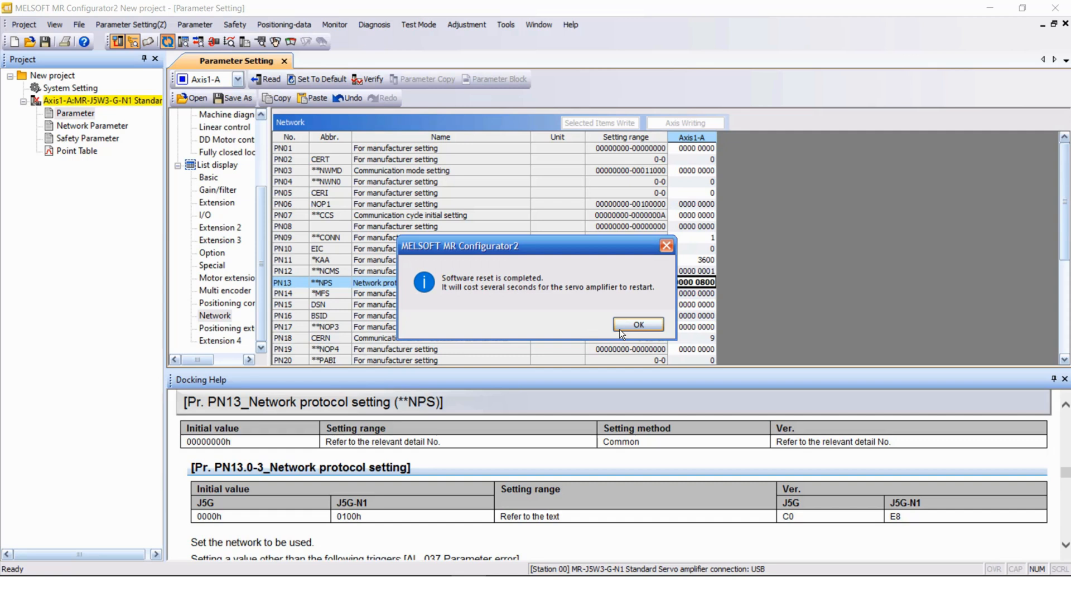
{"action": "left_click", "coordinate": [638, 325]}
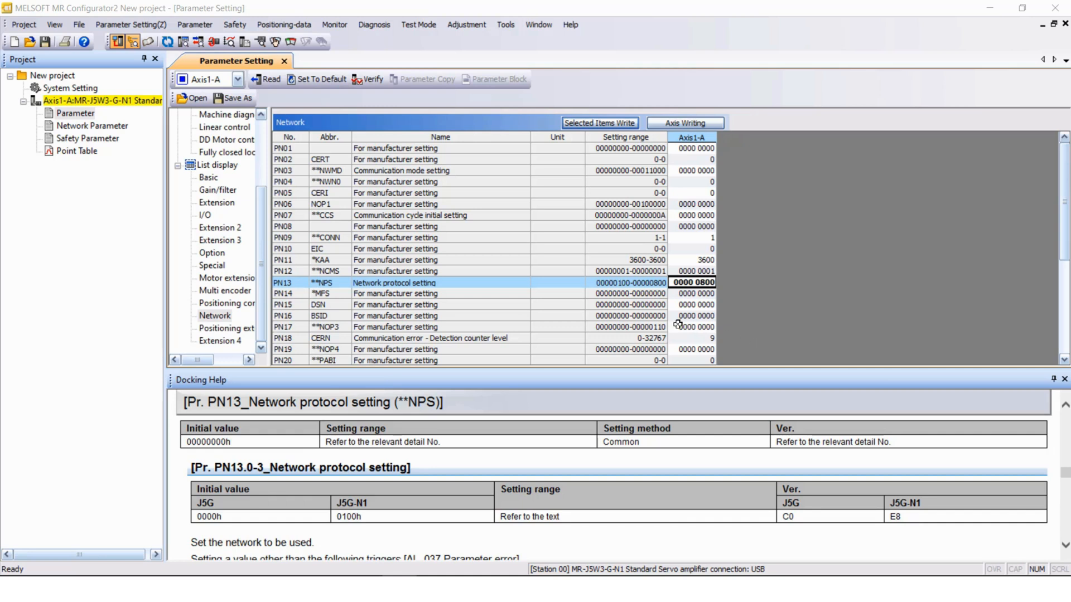
{"action": "mouse_move", "coordinate": [116, 132]}
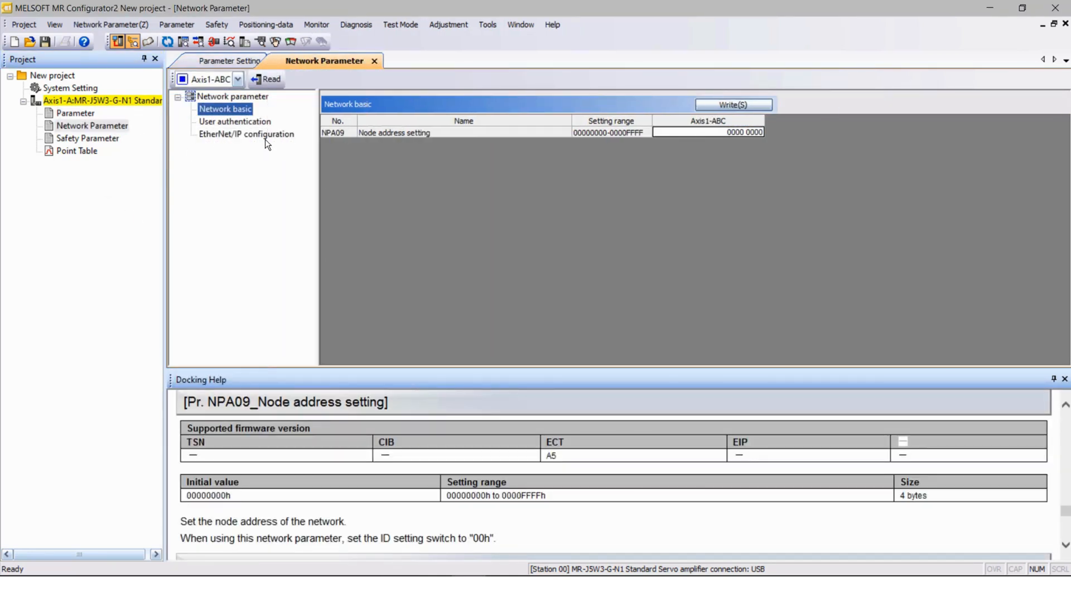
- Set EtherNet/IP Configuration Control NPC01 to use a parameter-defined IP instead of DHCP
{"action": "left_click", "coordinate": [246, 134]}
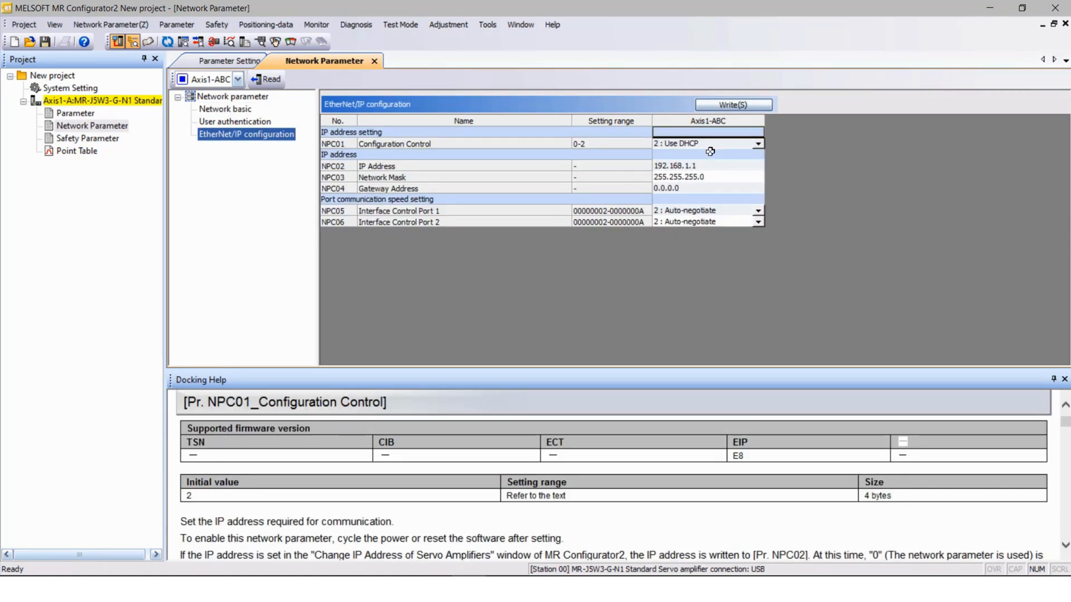
{"action": "left_click", "coordinate": [758, 143]}
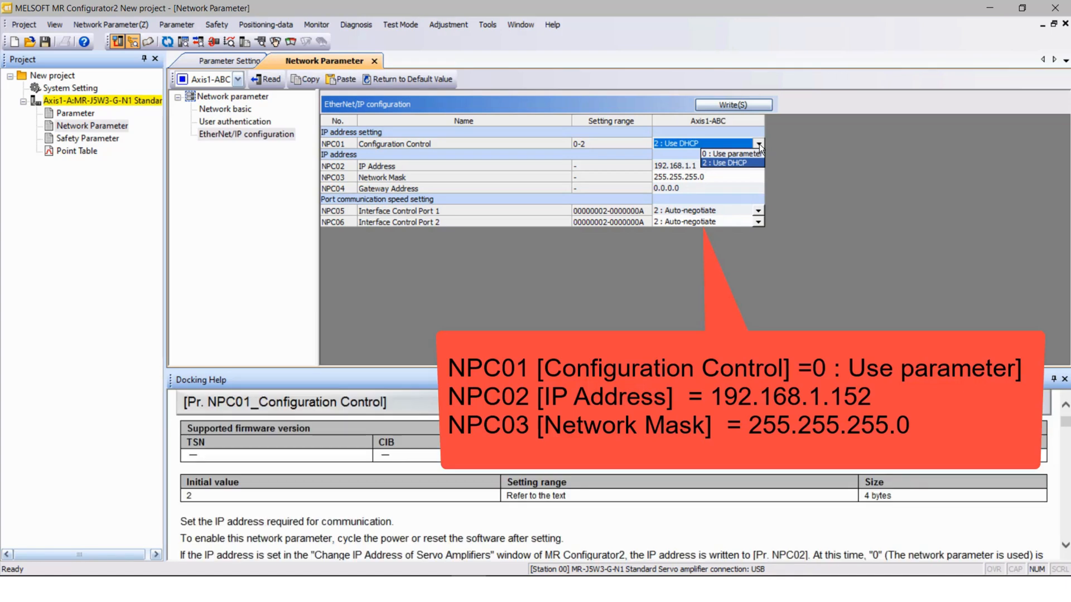
{"action": "left_click", "coordinate": [733, 152]}
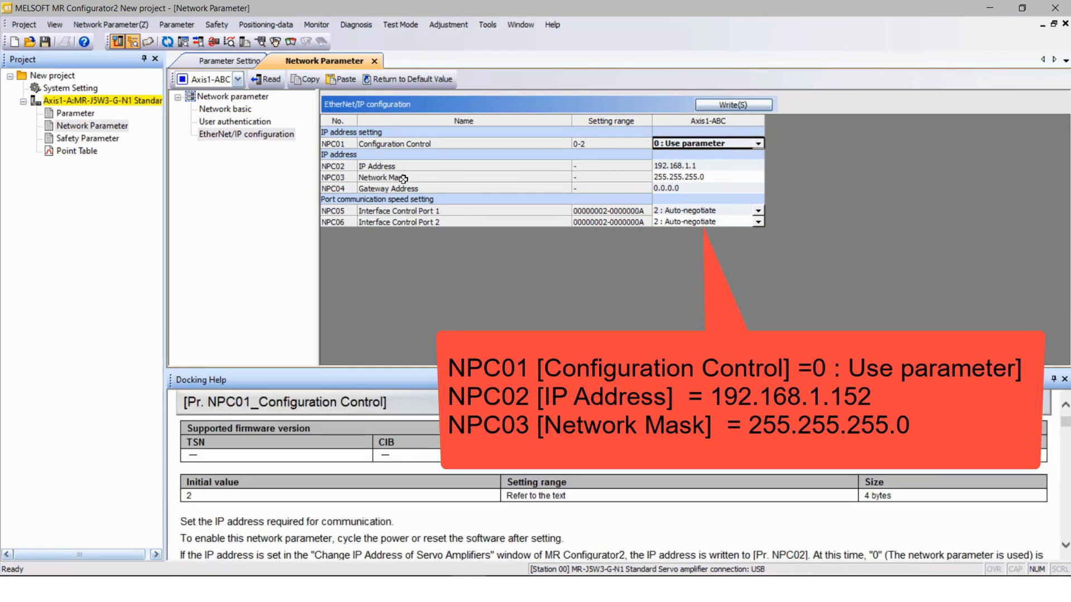
- Change the NPC02 IP address to 192.168.1.152 and commit it
{"action": "left_click", "coordinate": [700, 166]}
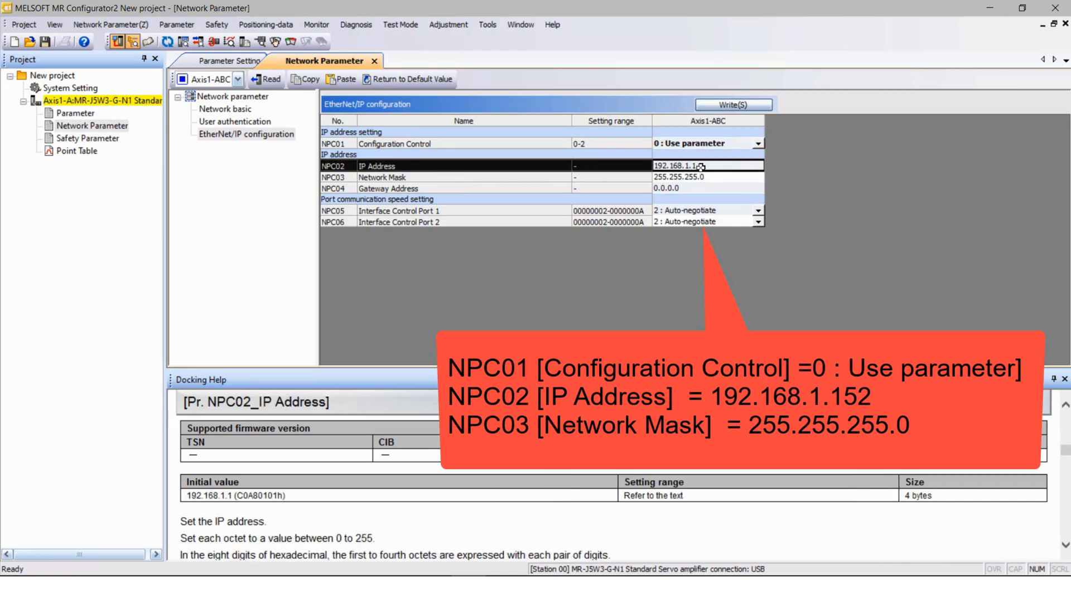
{"action": "double_click", "coordinate": [693, 165]}
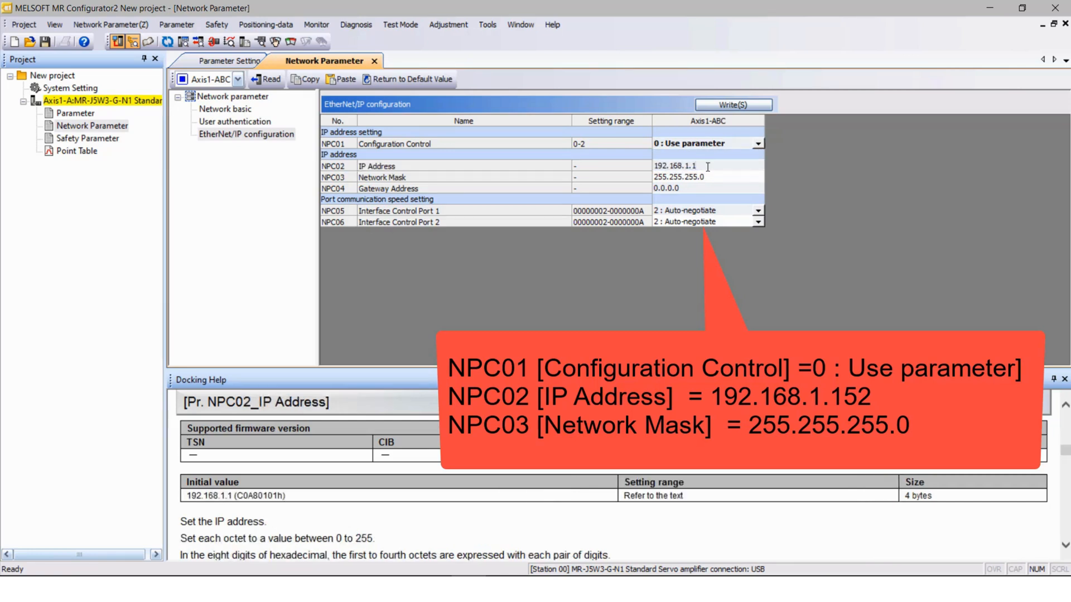
{"action": "type", "text": "52"}
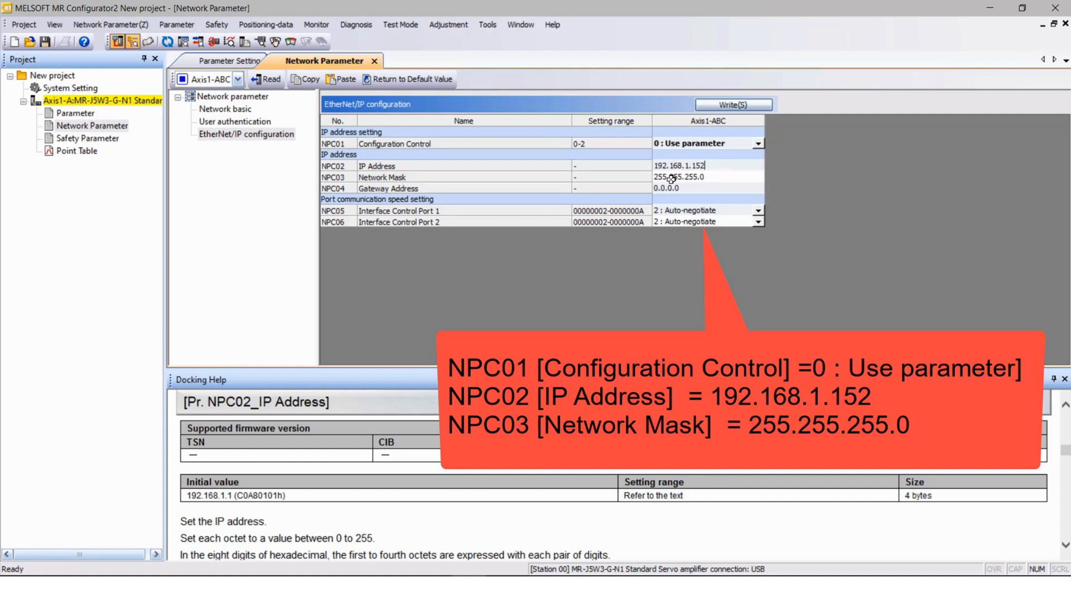
{"action": "mouse_move", "coordinate": [685, 172]}
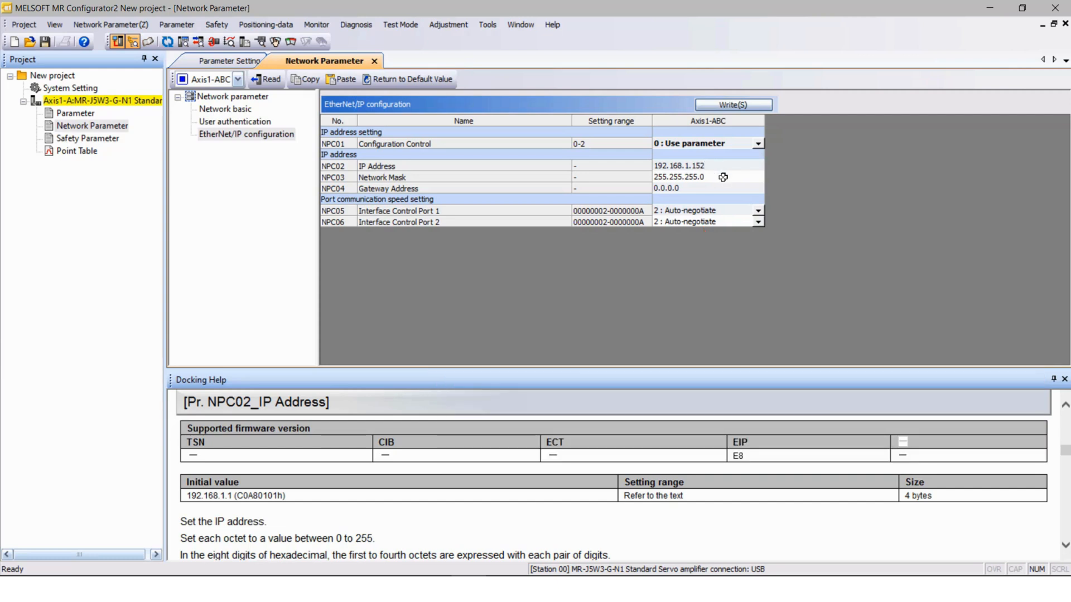
{"action": "left_click", "coordinate": [707, 187]}
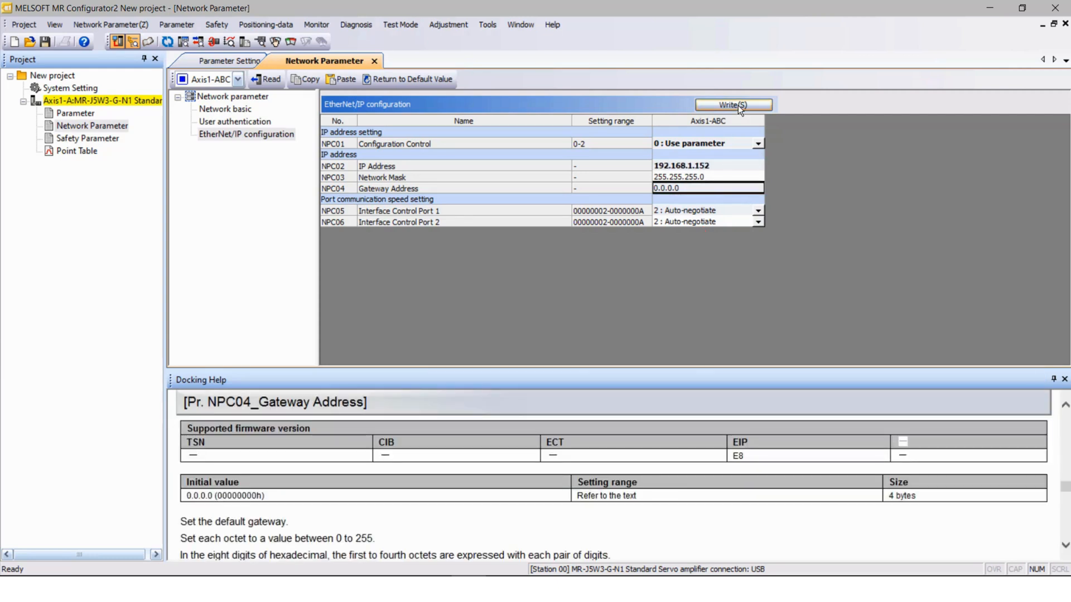
- Write the EtherNet/IP configuration to the amplifier and complete a software reset
{"action": "left_click", "coordinate": [733, 104]}
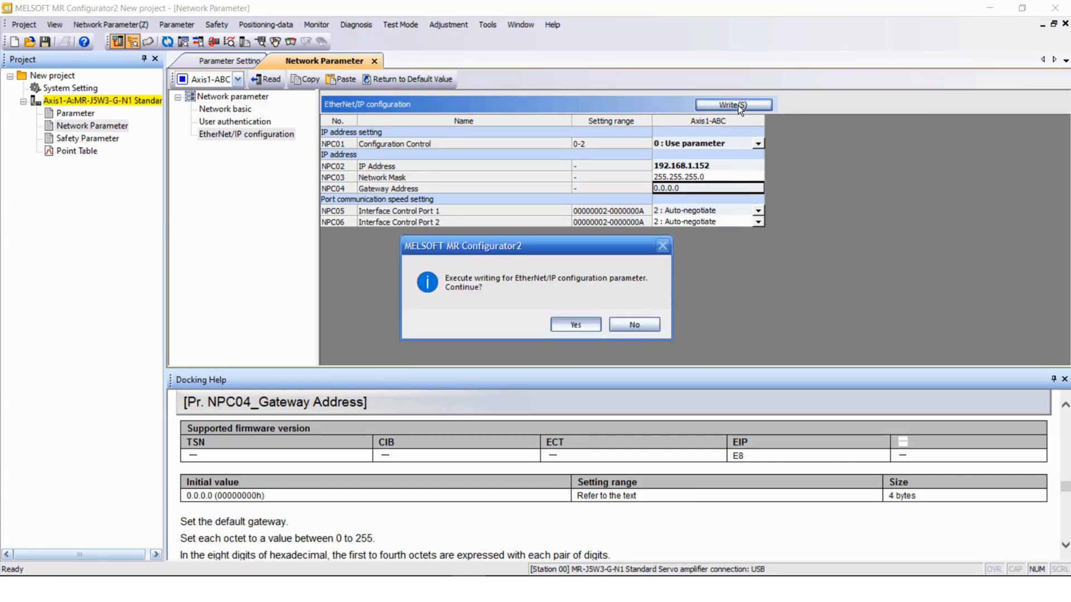
{"action": "left_click", "coordinate": [576, 325]}
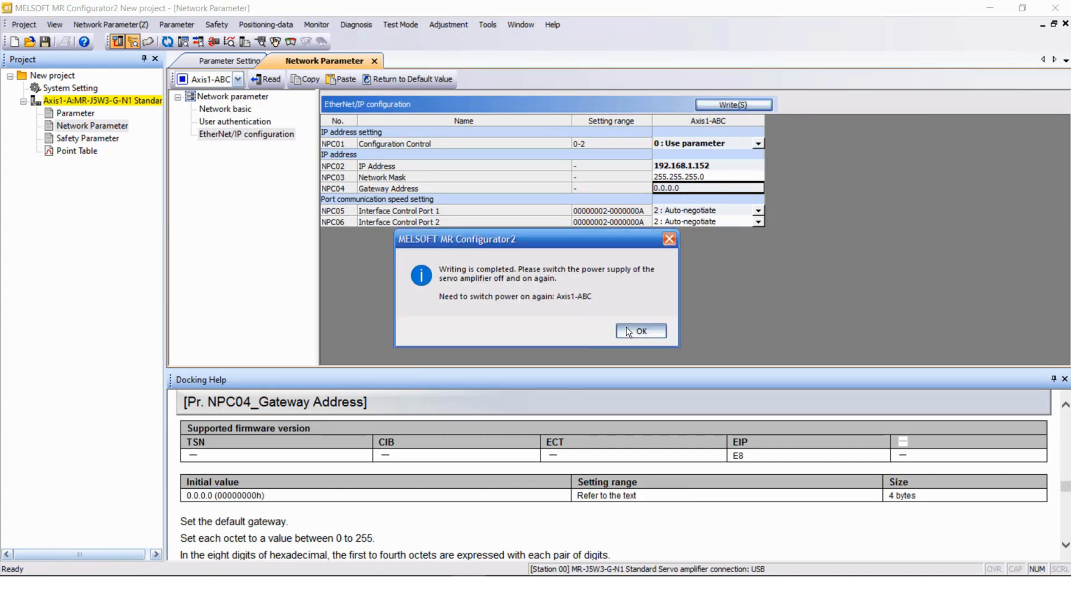
{"action": "left_click", "coordinate": [642, 332]}
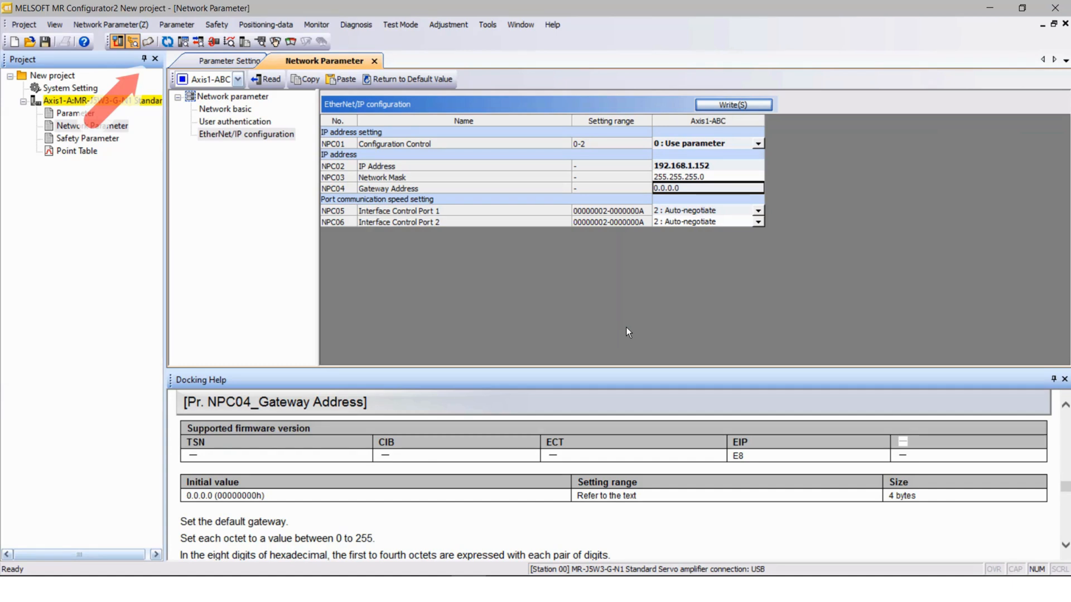
{"action": "mouse_move", "coordinate": [221, 130]}
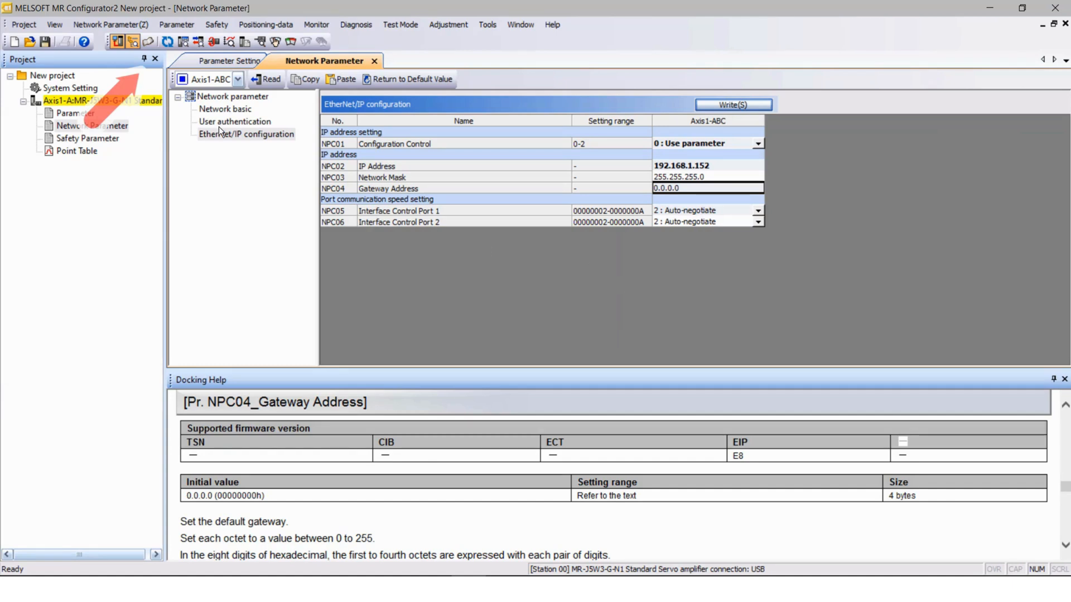
{"action": "mouse_move", "coordinate": [167, 43]}
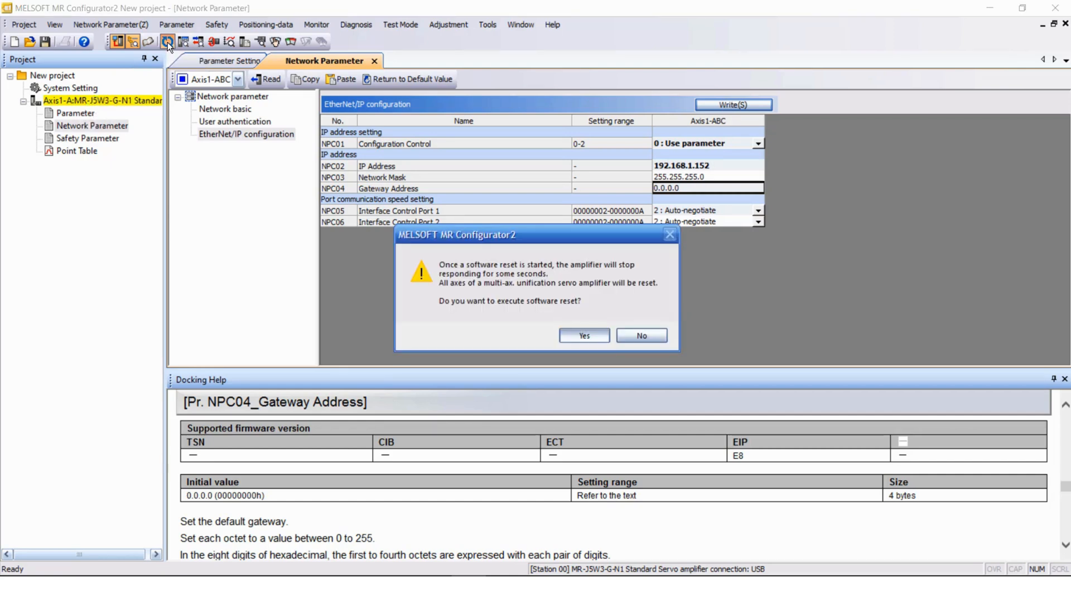
{"action": "left_click", "coordinate": [584, 335]}
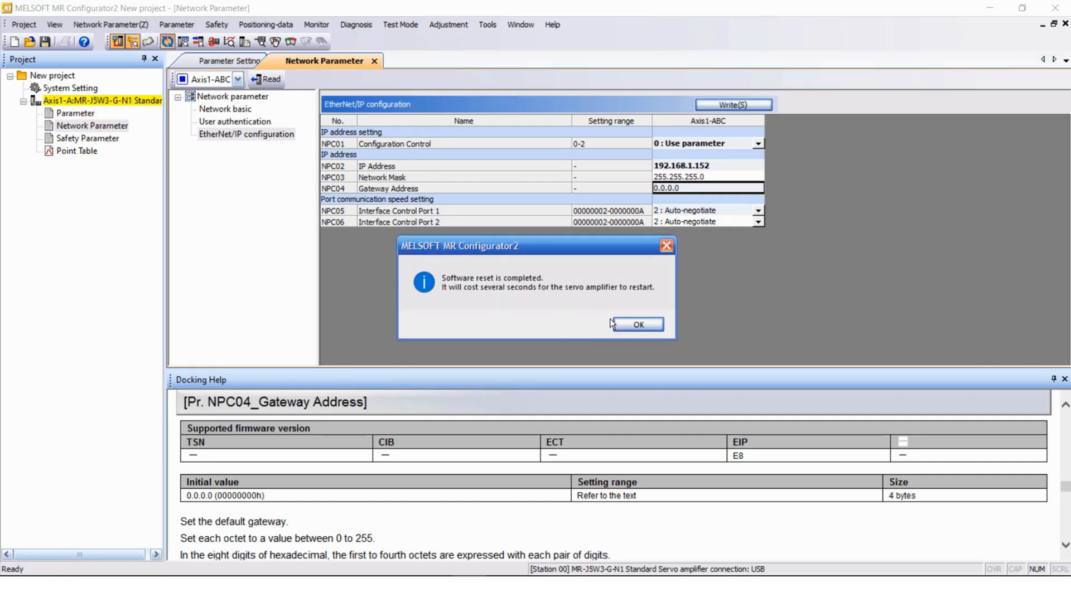
{"action": "left_click", "coordinate": [639, 324]}
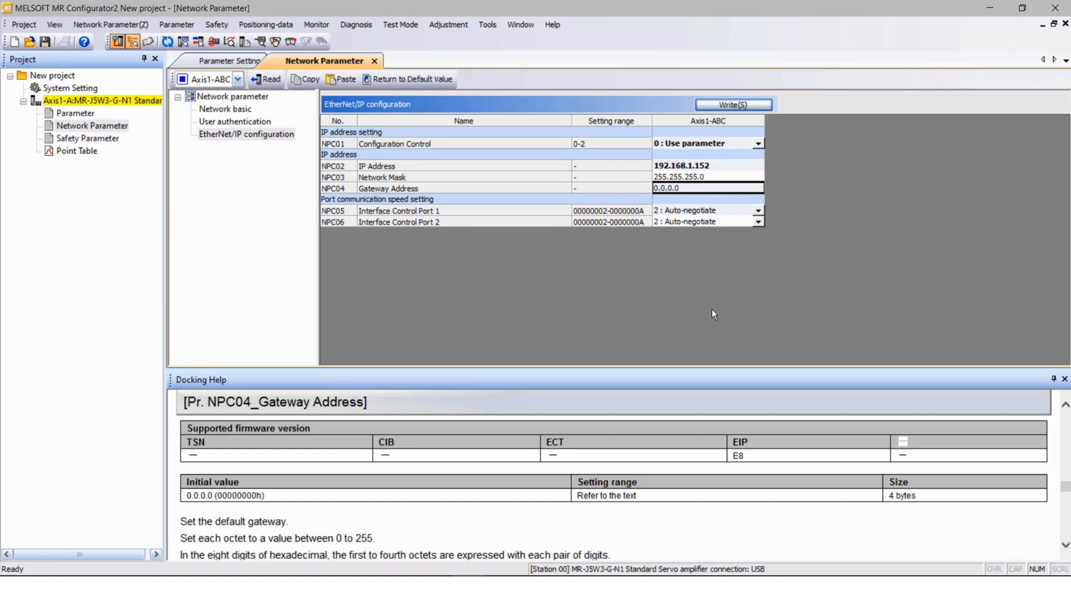
{"action": "mouse_move", "coordinate": [499, 264]}
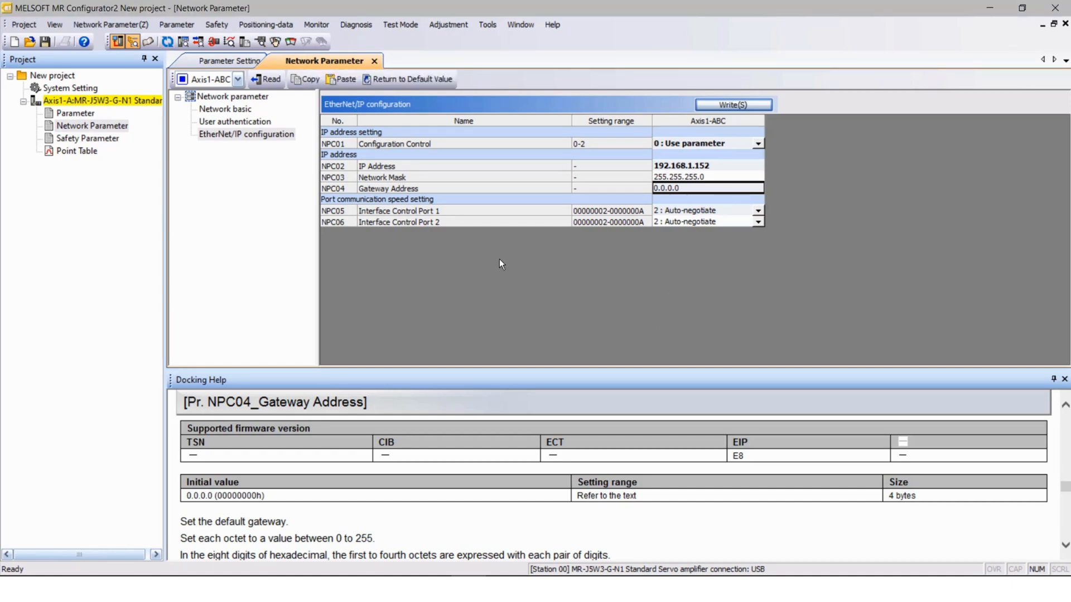
{"action": "mouse_move", "coordinate": [356, 24]}
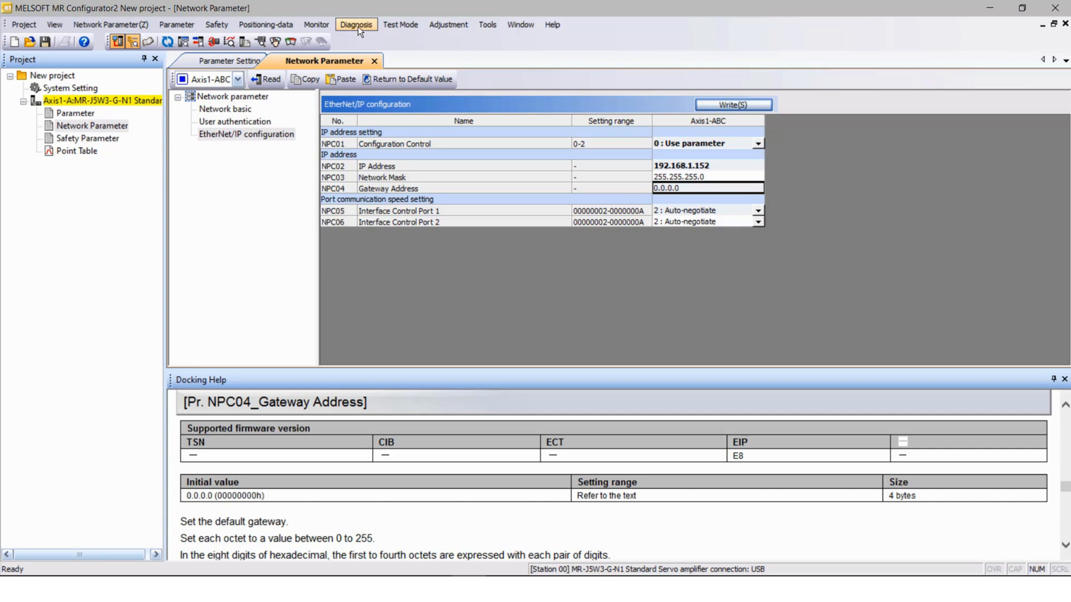
- Show Diagnosis > System Configuration reporting IP 192.168.1.152 with EtherNet/IP communication
{"action": "left_click", "coordinate": [356, 25]}
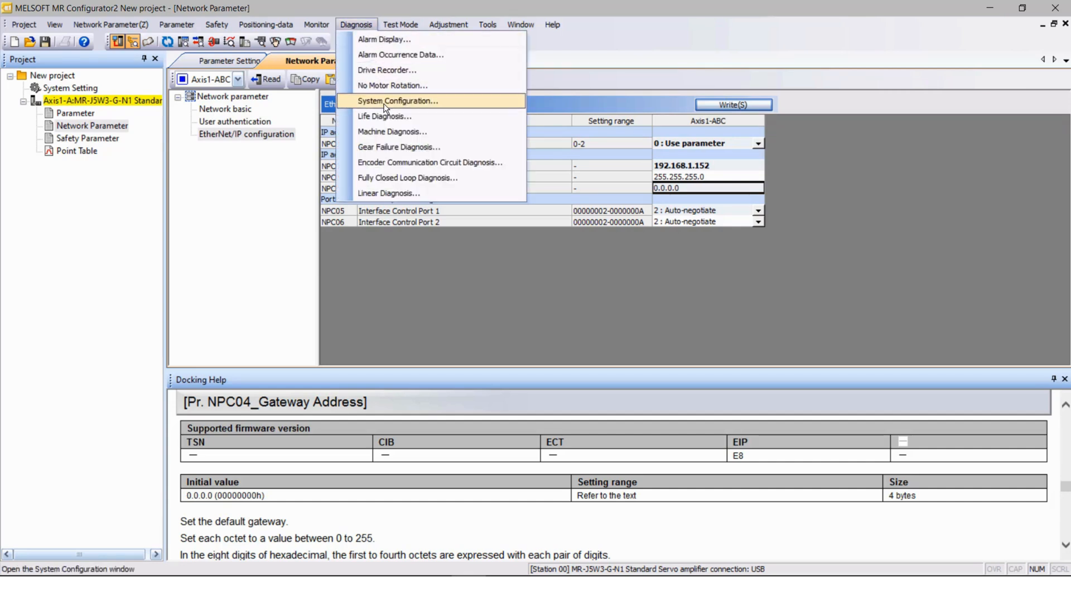
{"action": "left_click", "coordinate": [397, 100]}
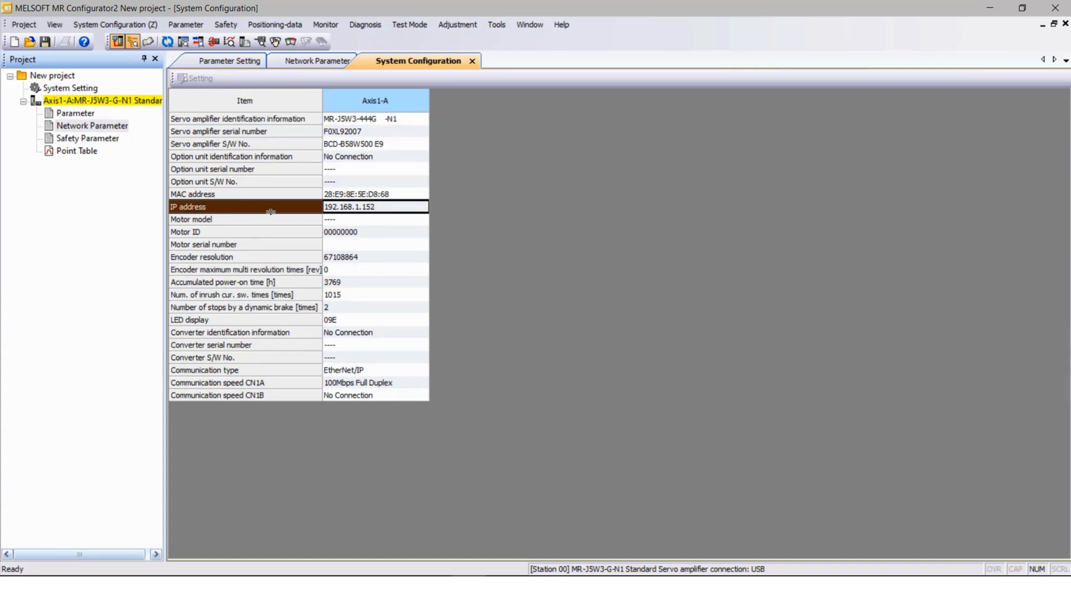
{"action": "mouse_move", "coordinate": [330, 219]}
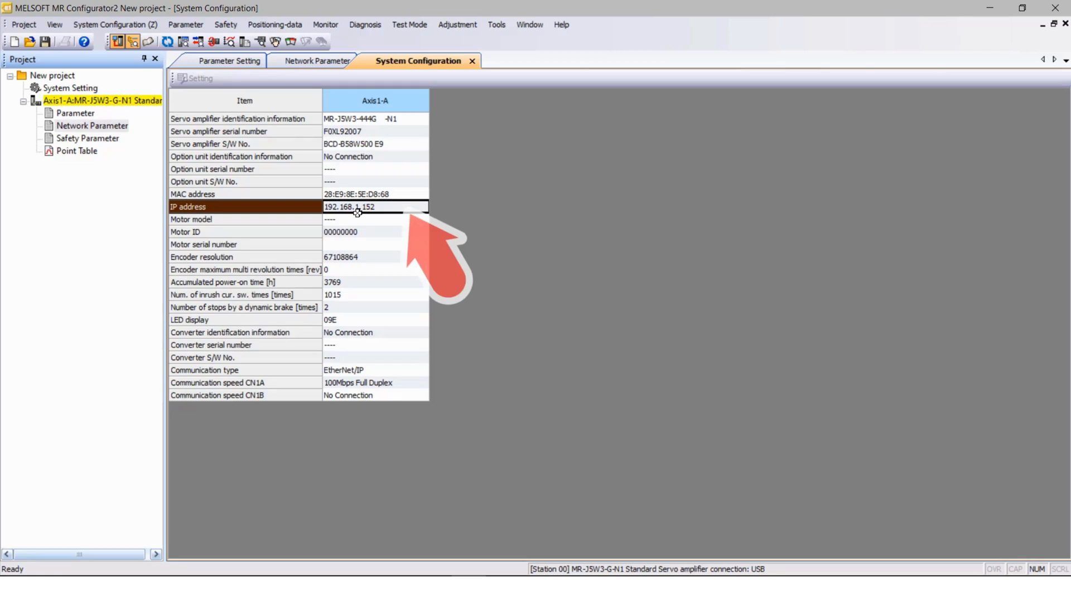
{"action": "mouse_move", "coordinate": [399, 219]}
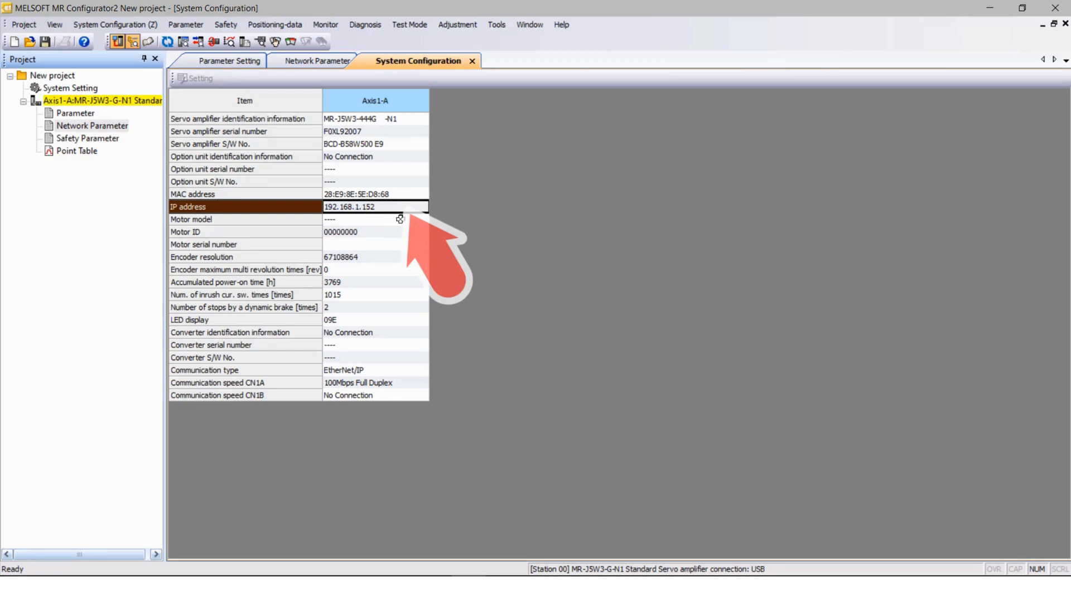